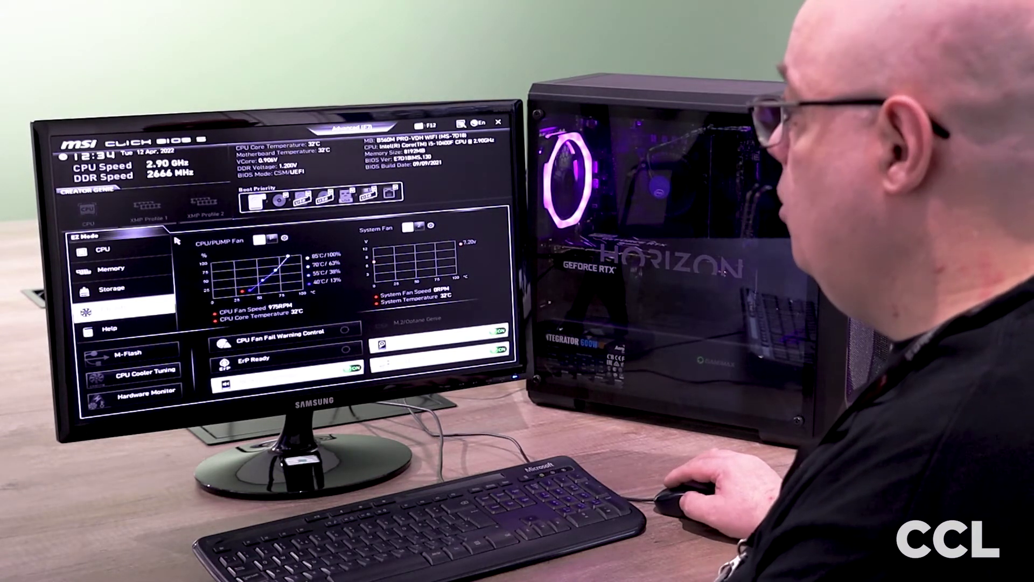
Show the EZ Mode Memory page with DRAM at 2666 MHz, no XMP, and populated DIMM slots
{"action": "left_click", "coordinate": [111, 268]}
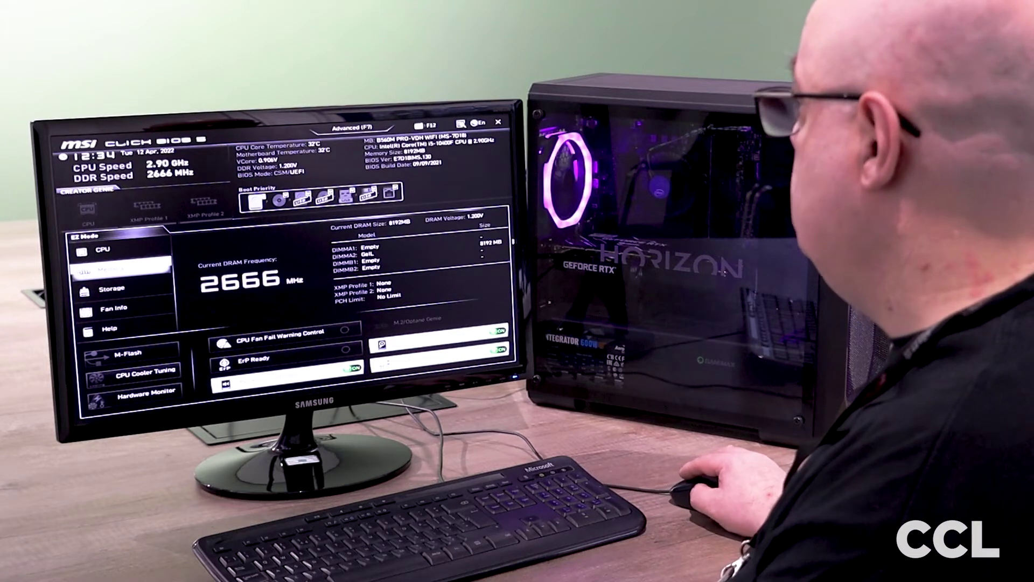